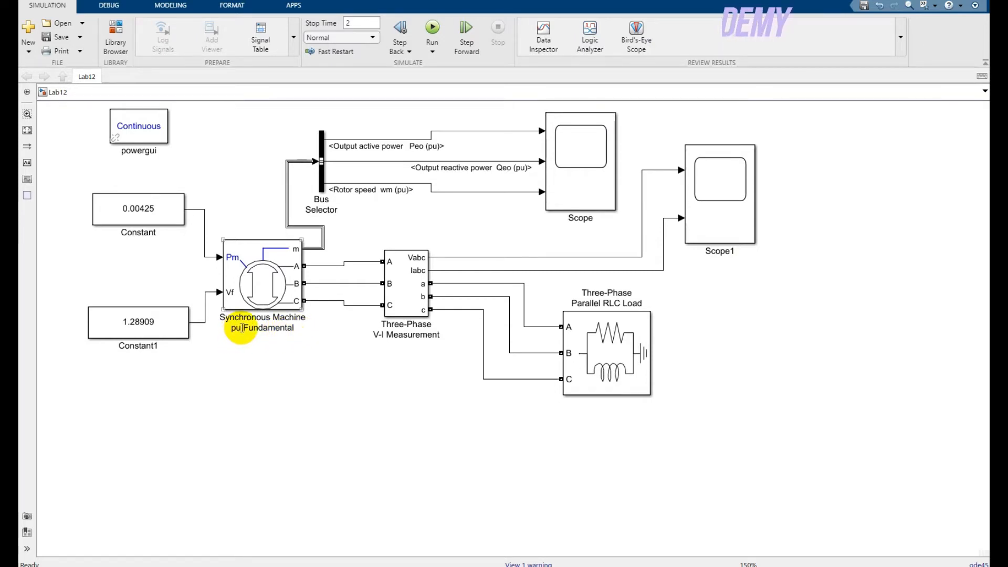
Review the synchronous machine's electrical and mechanical parameters and close, keeping the values.
click(264, 283)
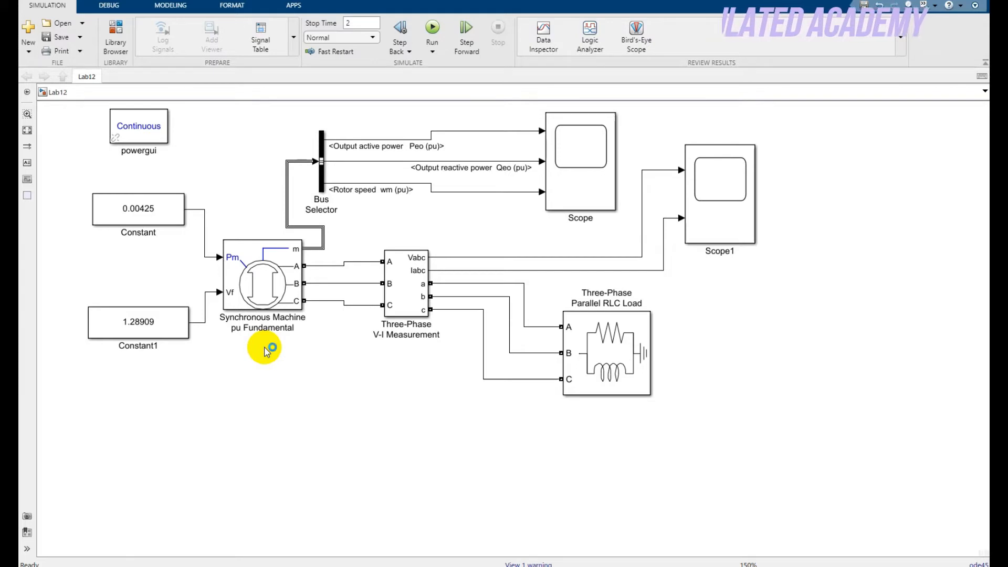
mouse_move(267, 350)
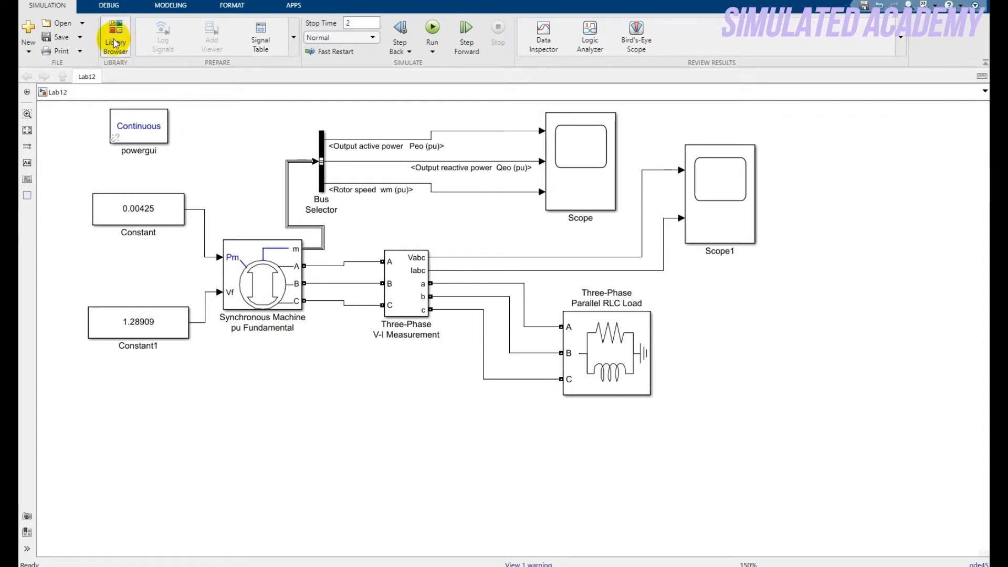
mouse_move(341, 406)
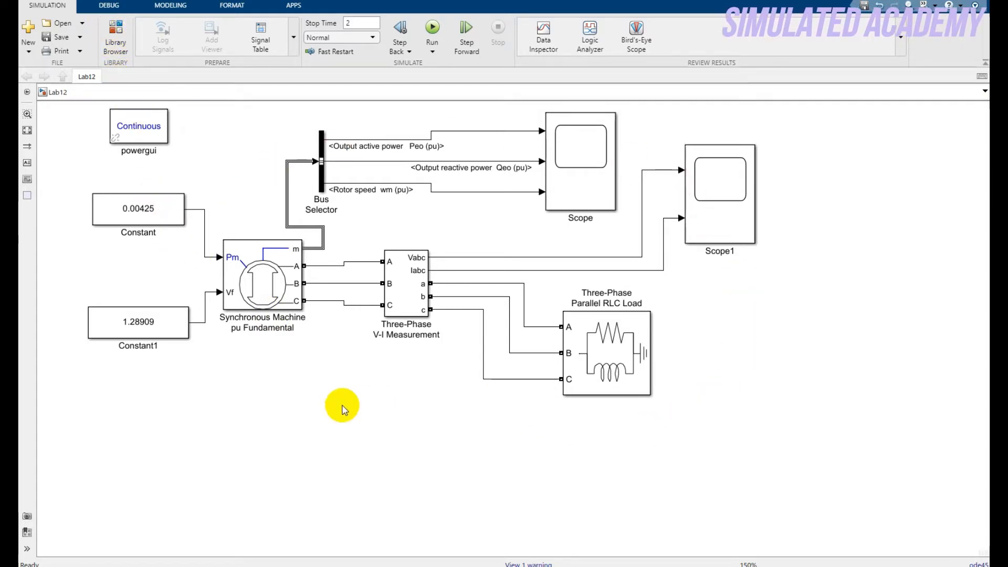
click(263, 283)
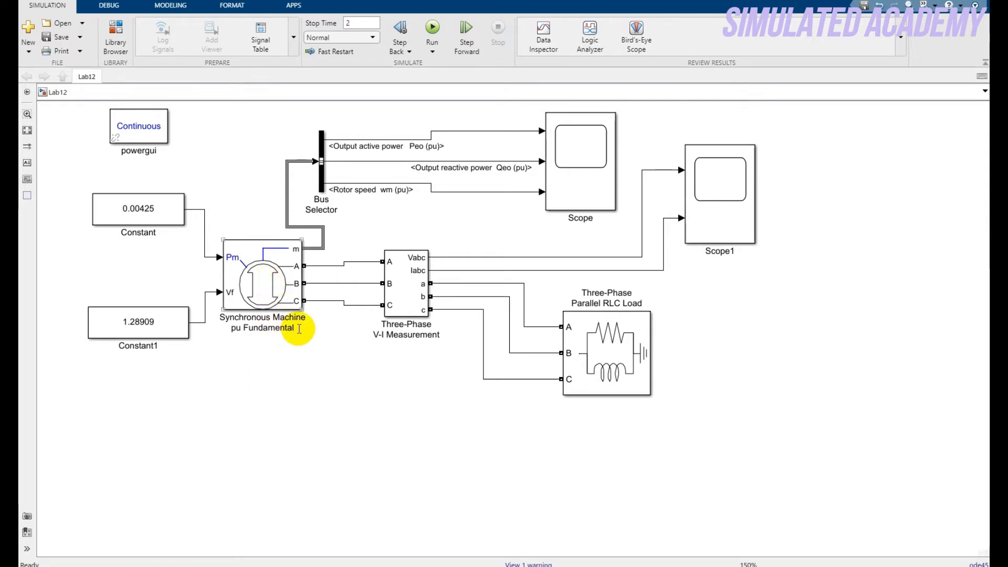
mouse_move(269, 275)
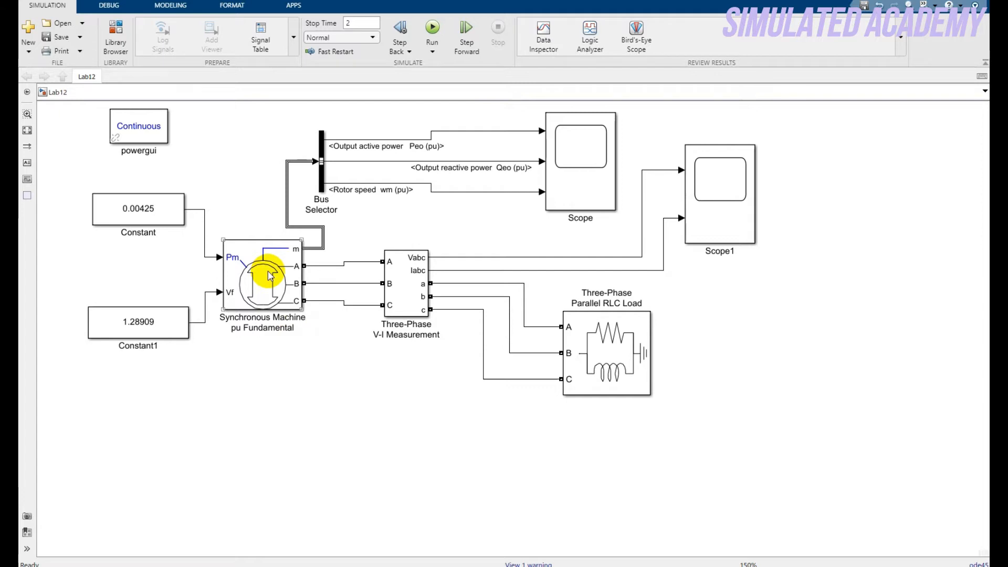
double_click(263, 277)
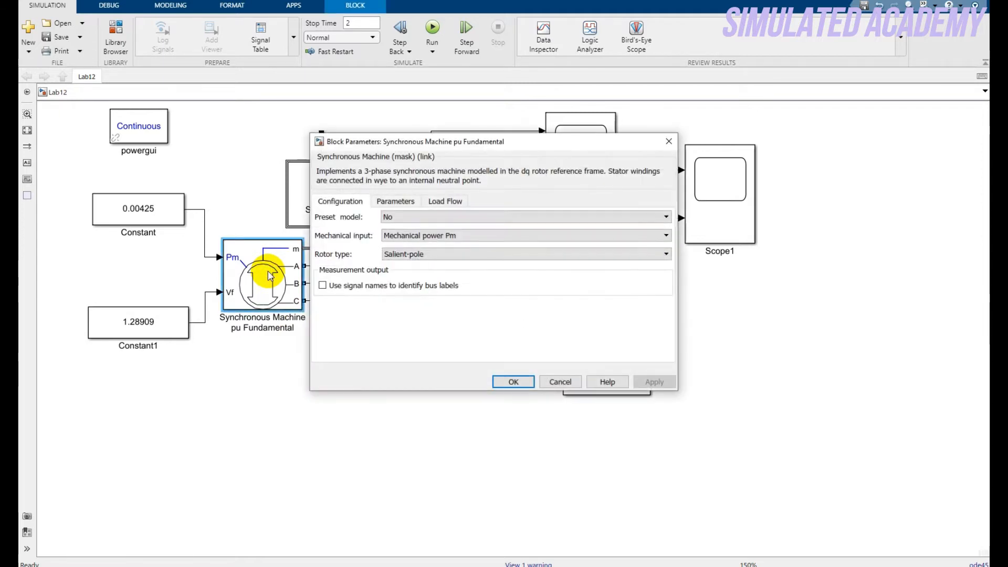
click(524, 217)
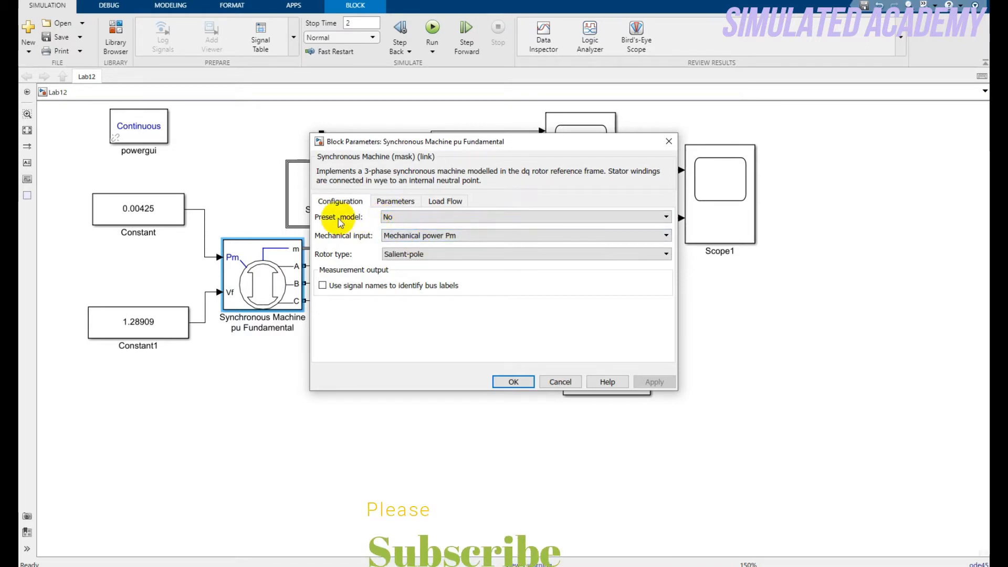
mouse_move(354, 244)
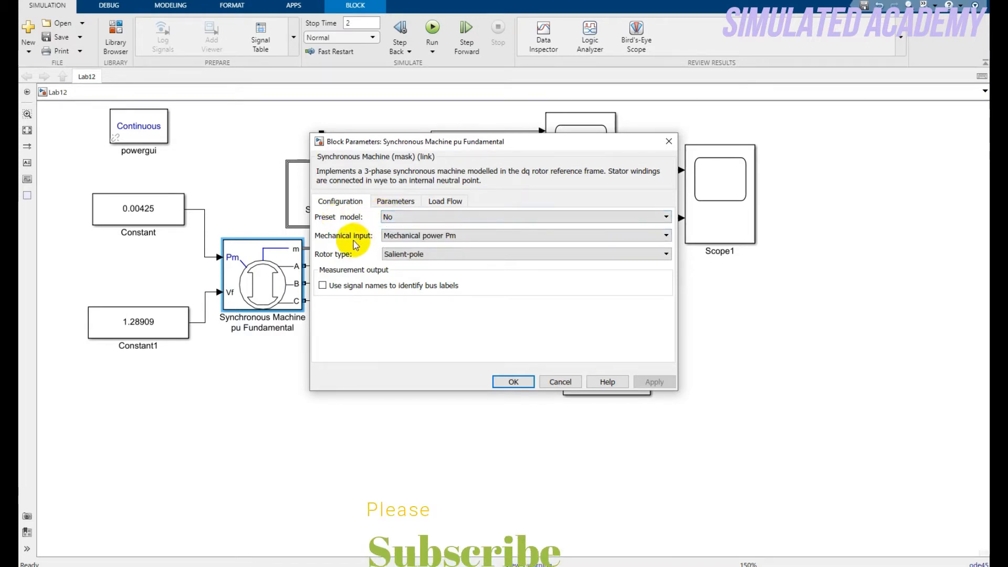
click(525, 236)
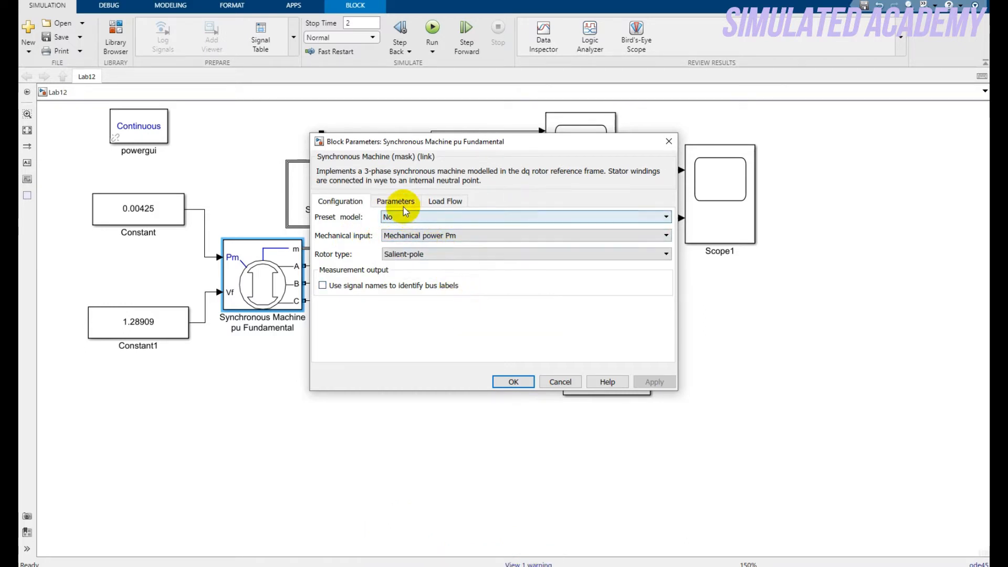
click(395, 201)
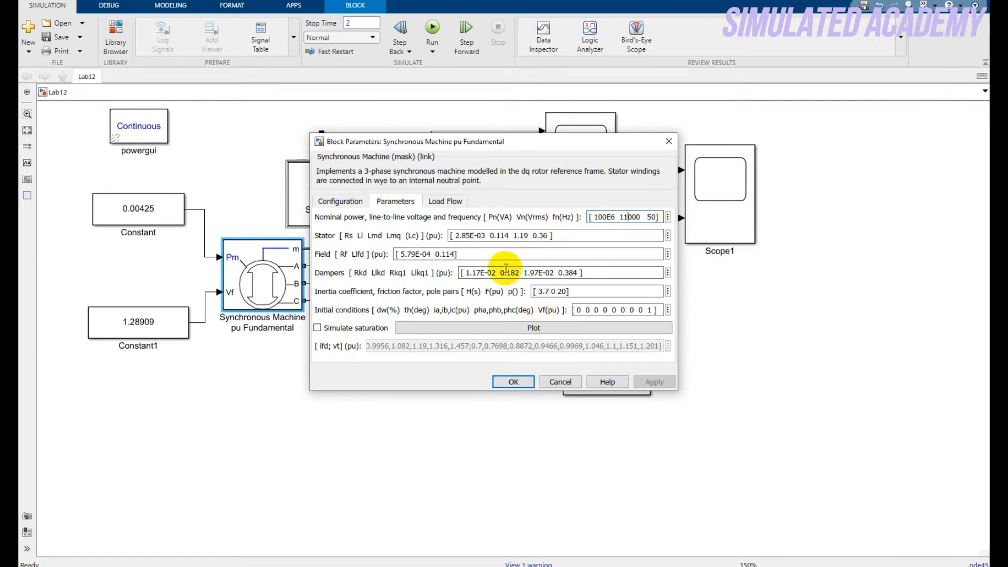
click(445, 201)
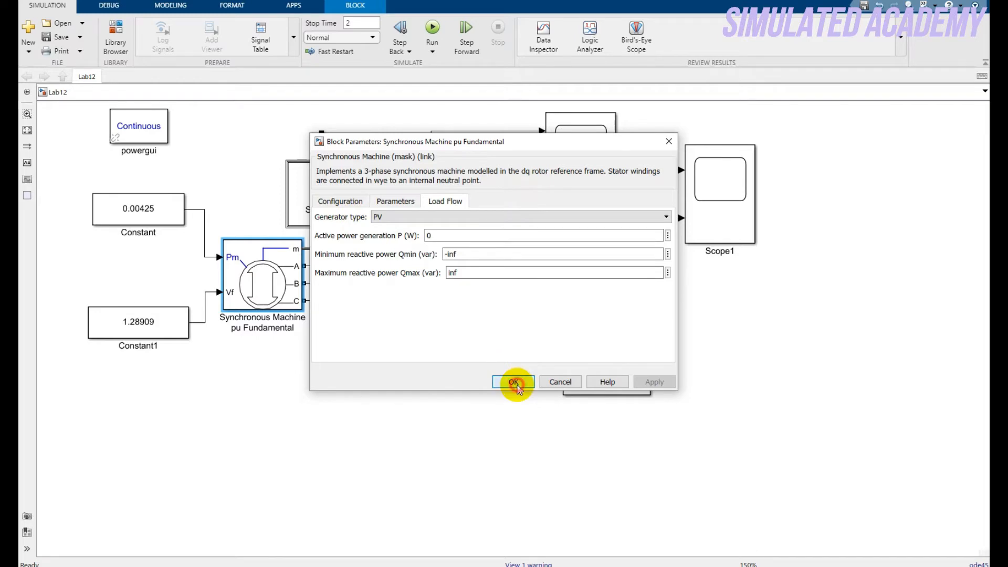
click(513, 382)
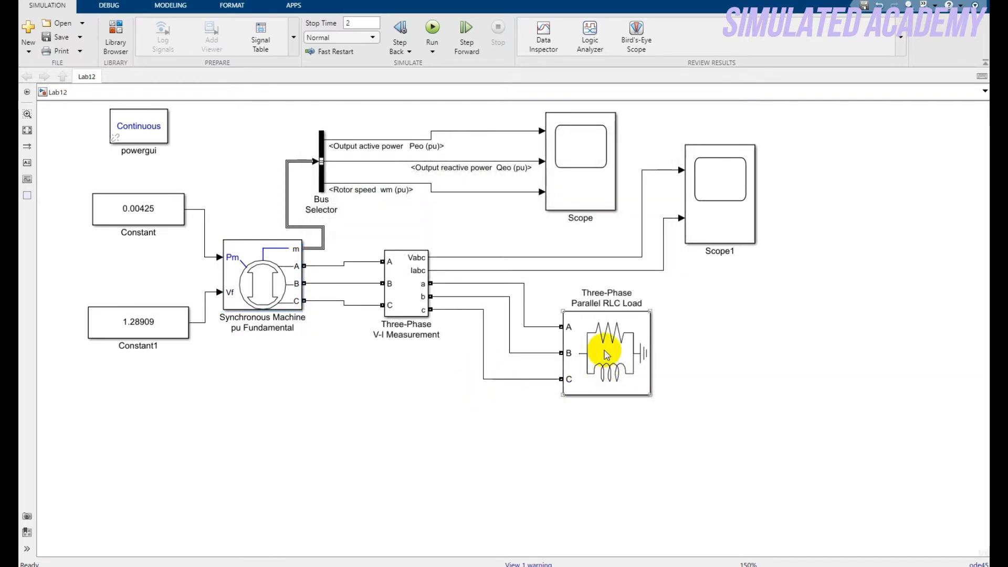
Review the RLC load's block settings and close, keeping the values.
double_click(605, 353)
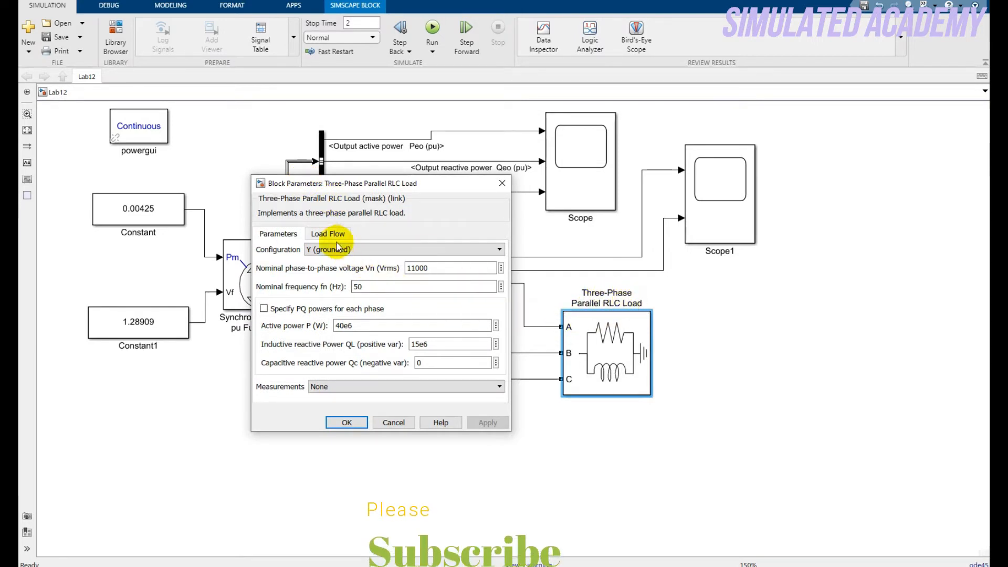
click(328, 233)
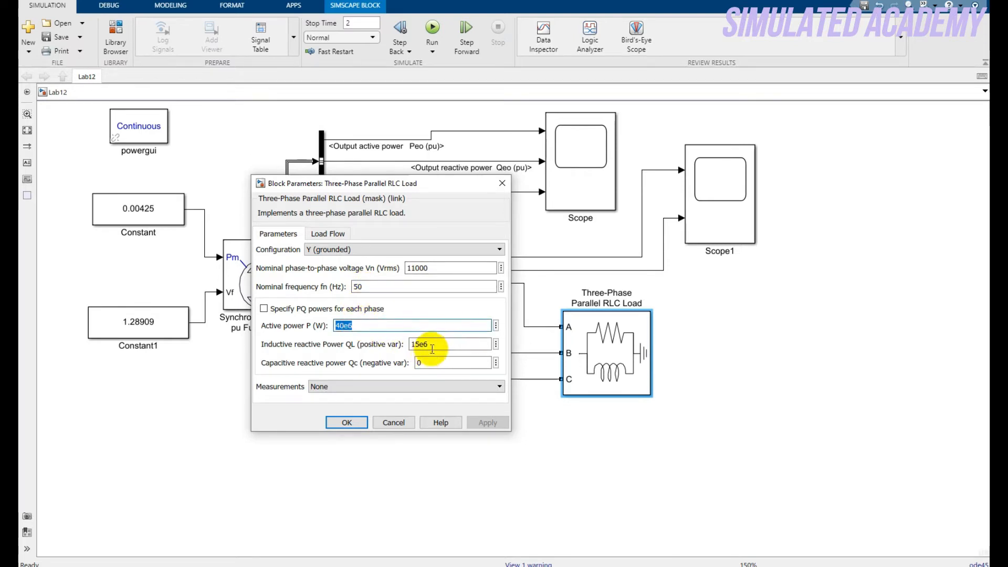
click(450, 344)
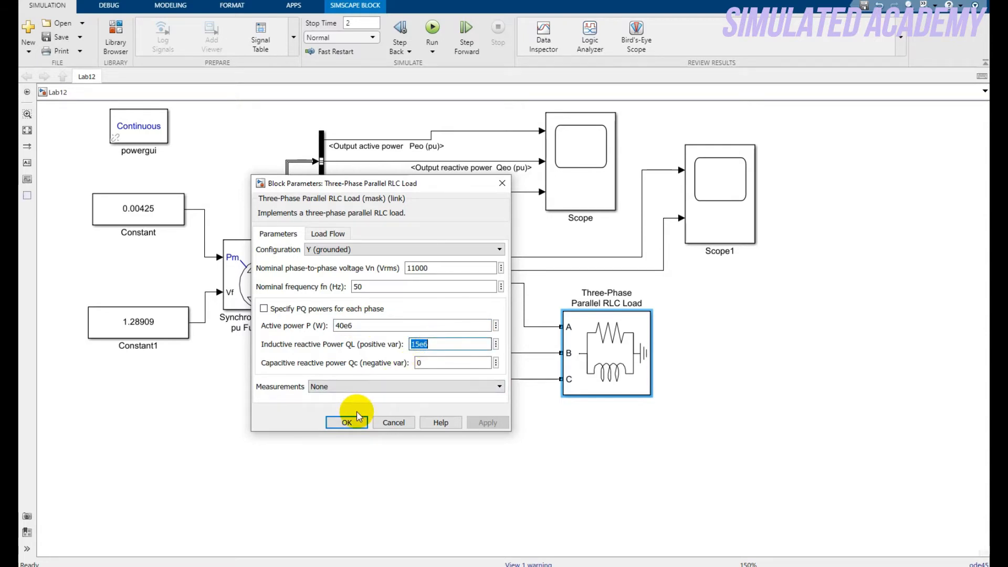
click(346, 422)
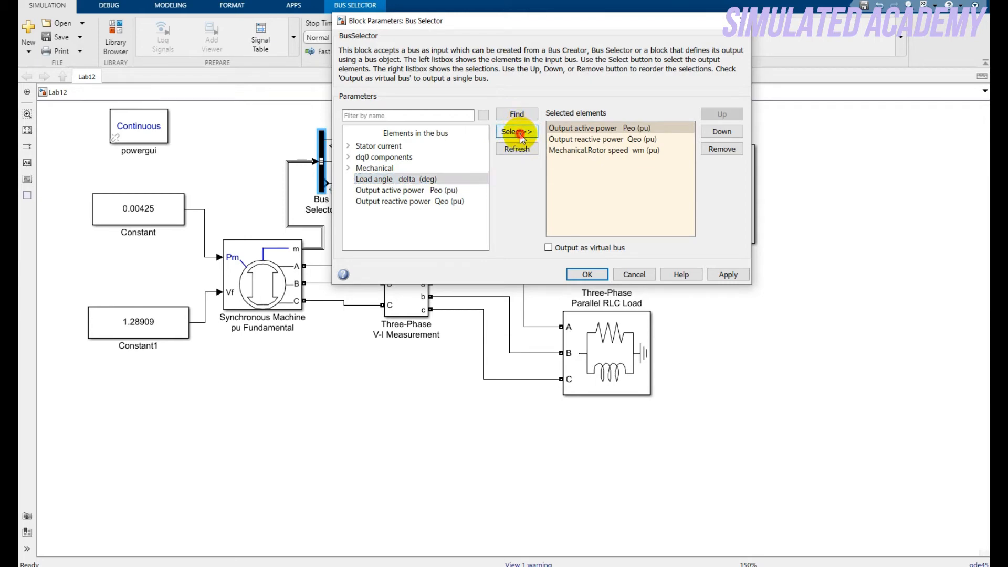
Add Load angle delta to the bus outputs, then remove it again.
click(516, 131)
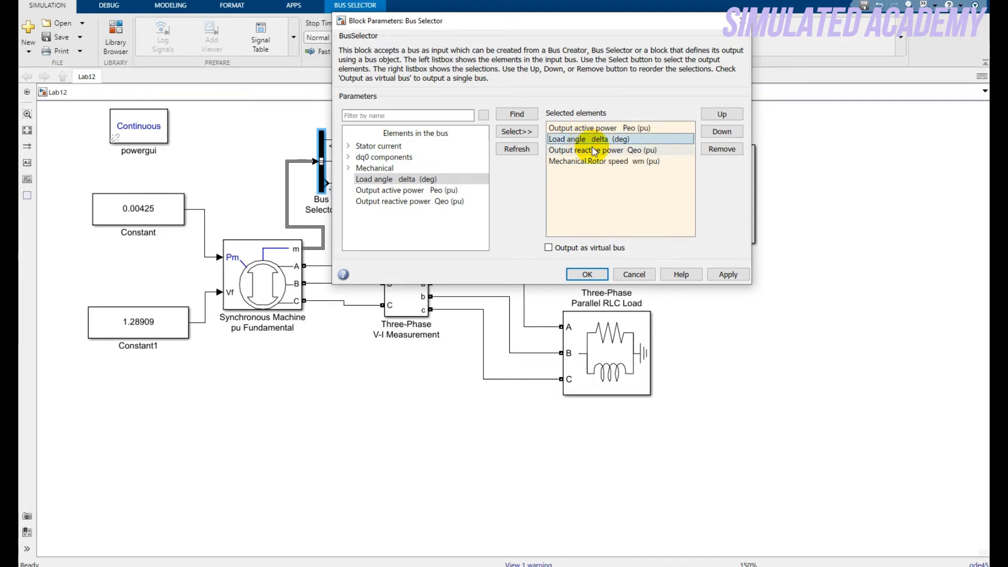
click(722, 149)
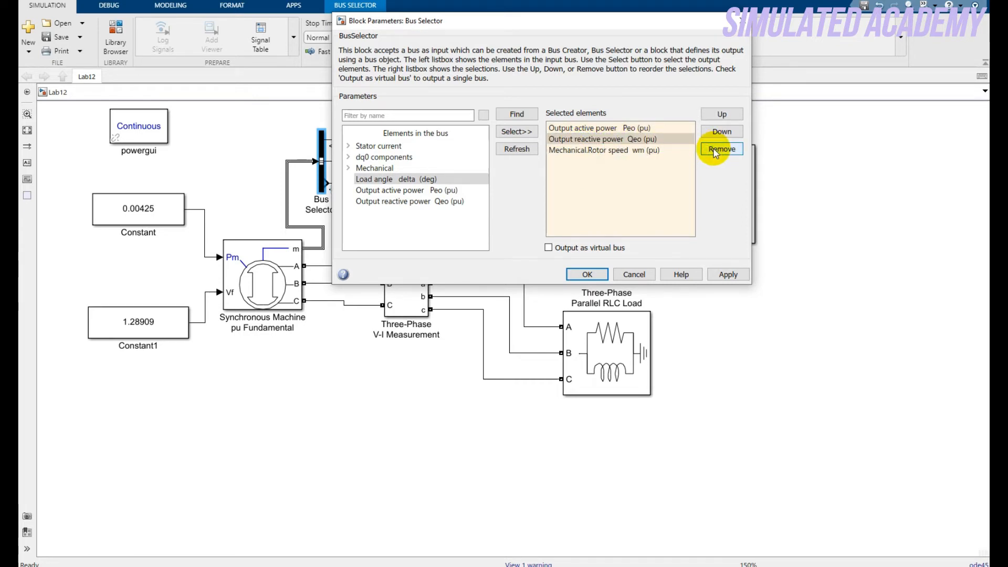
click(721, 149)
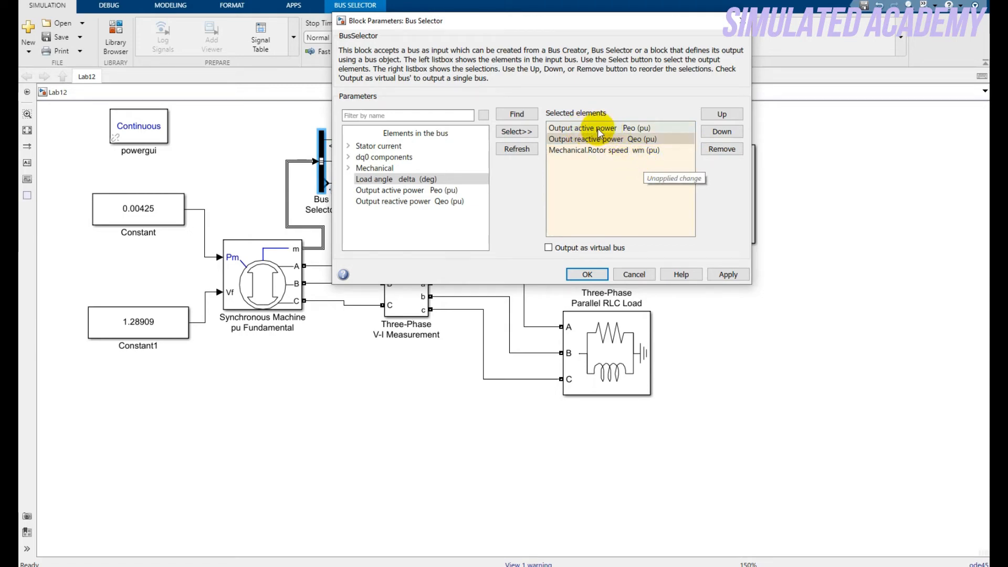
click(599, 150)
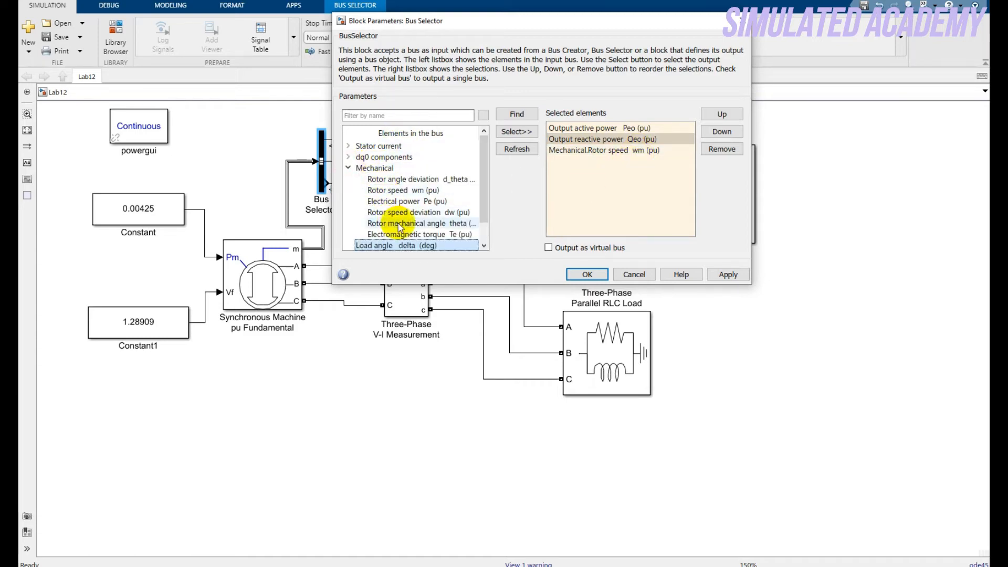
click(586, 274)
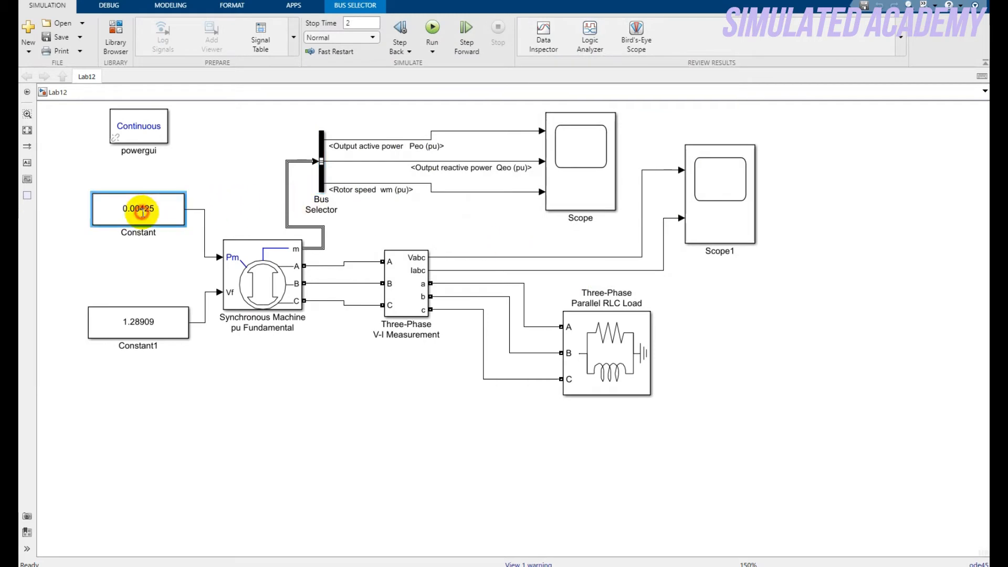
Check the 0.00425 mechanical power constant, then set Constant1 field voltage to 1.28909.
double_click(138, 209)
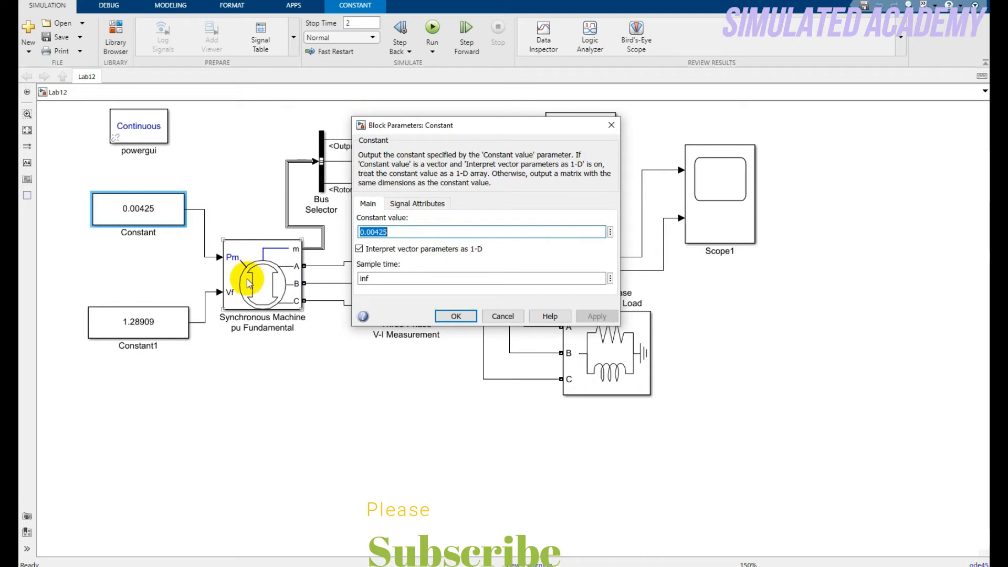
mouse_move(386, 268)
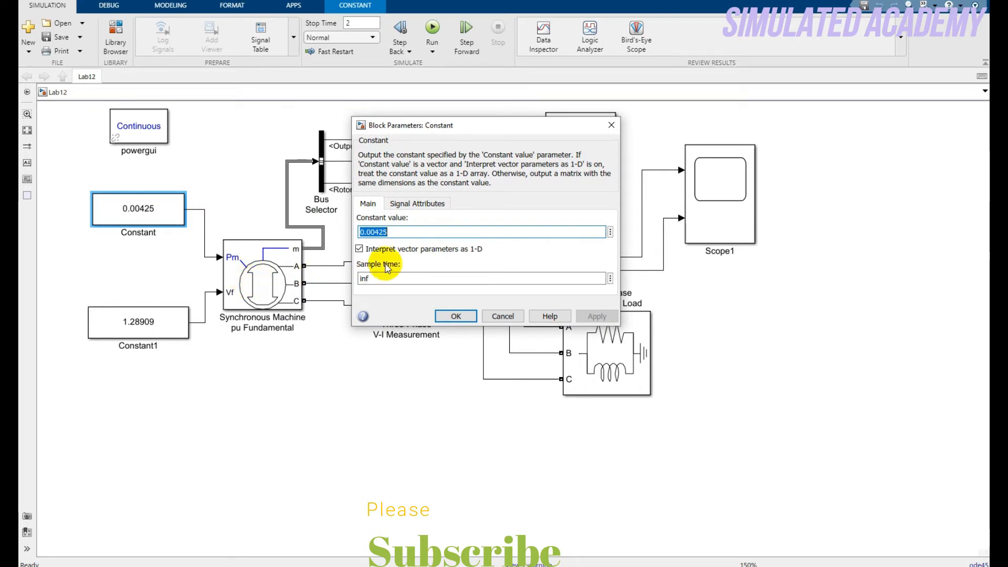
click(378, 232)
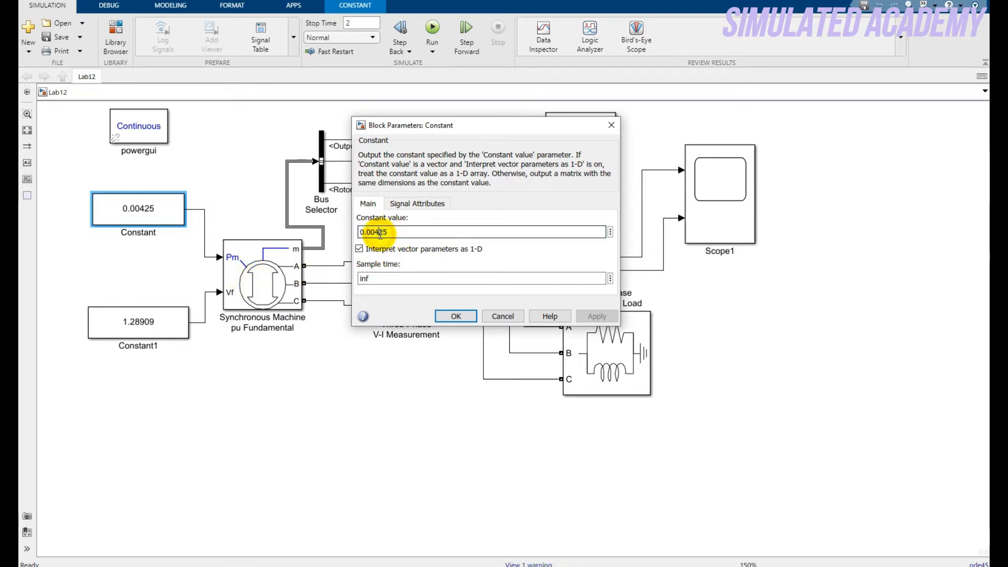
click(455, 316)
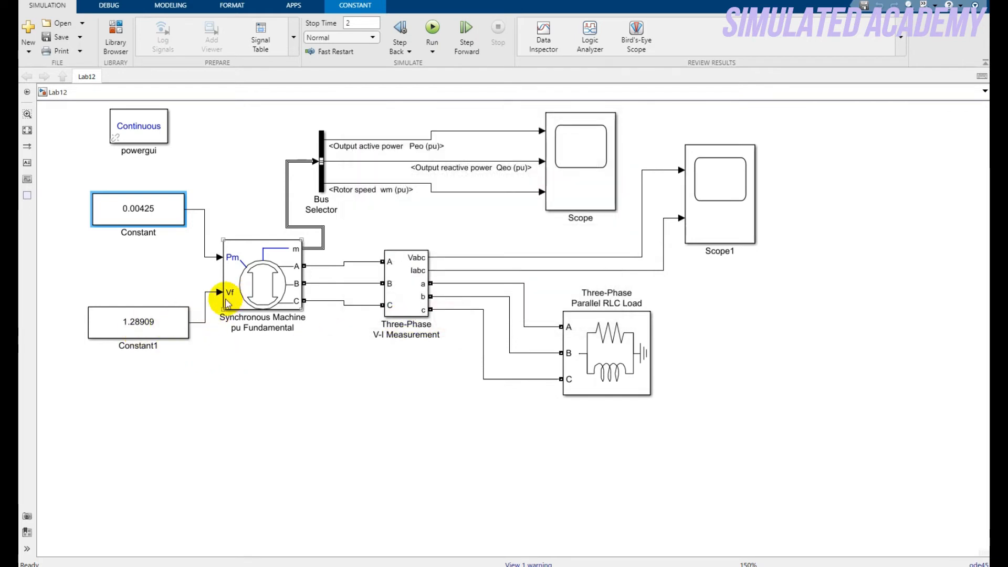
double_click(137, 321)
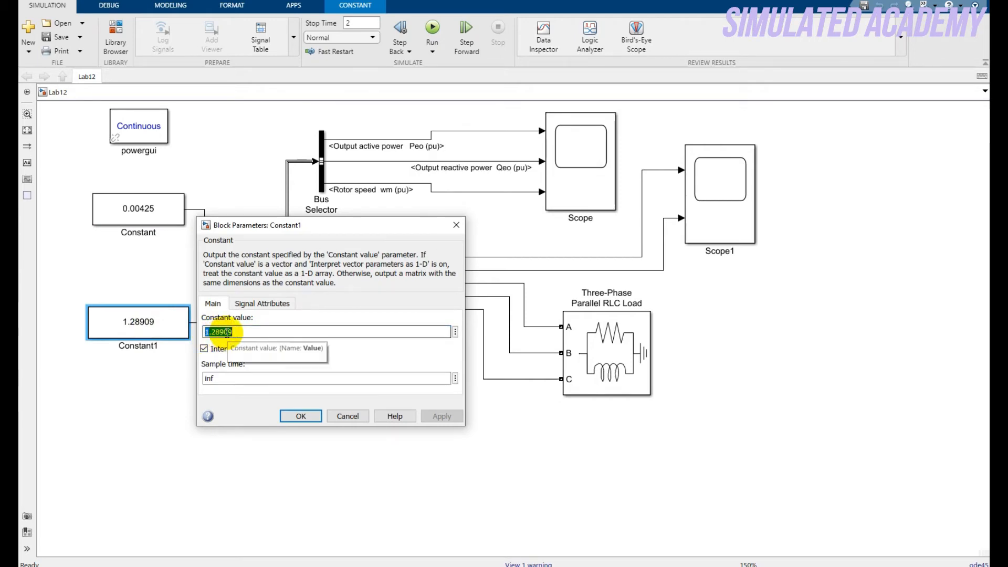
click(300, 416)
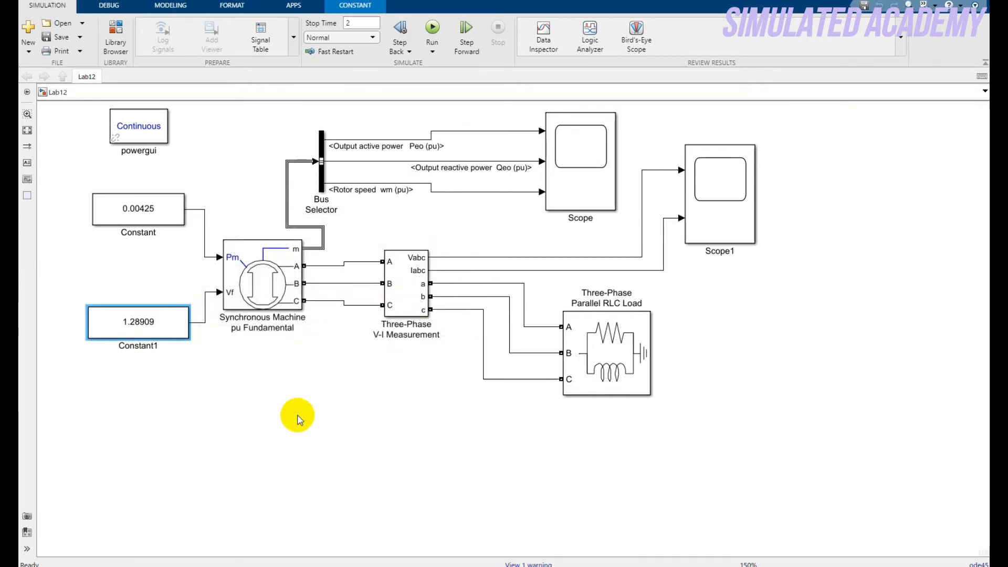
mouse_move(307, 409)
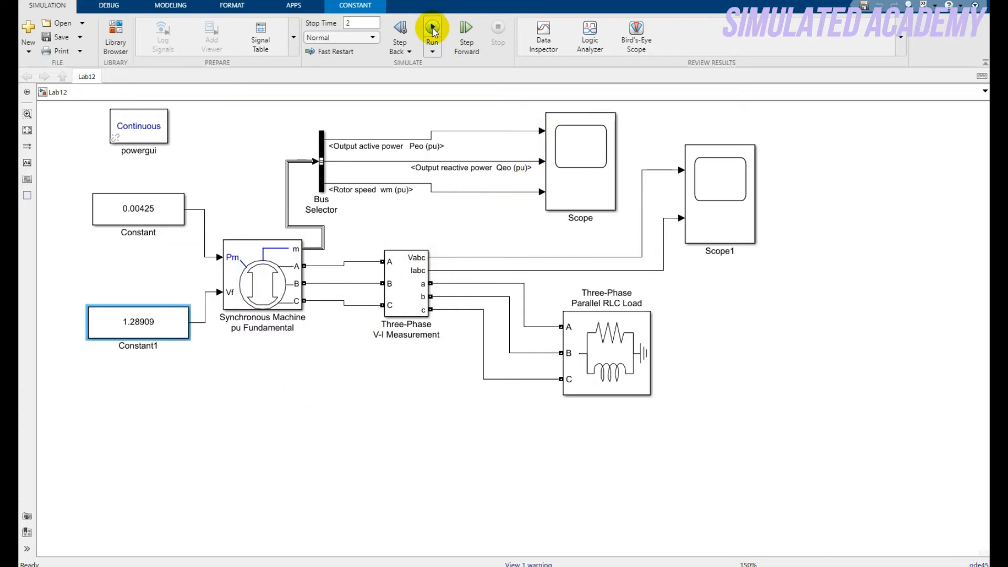
Run the Lab12 model simulation with a 2 s stop time.
click(432, 27)
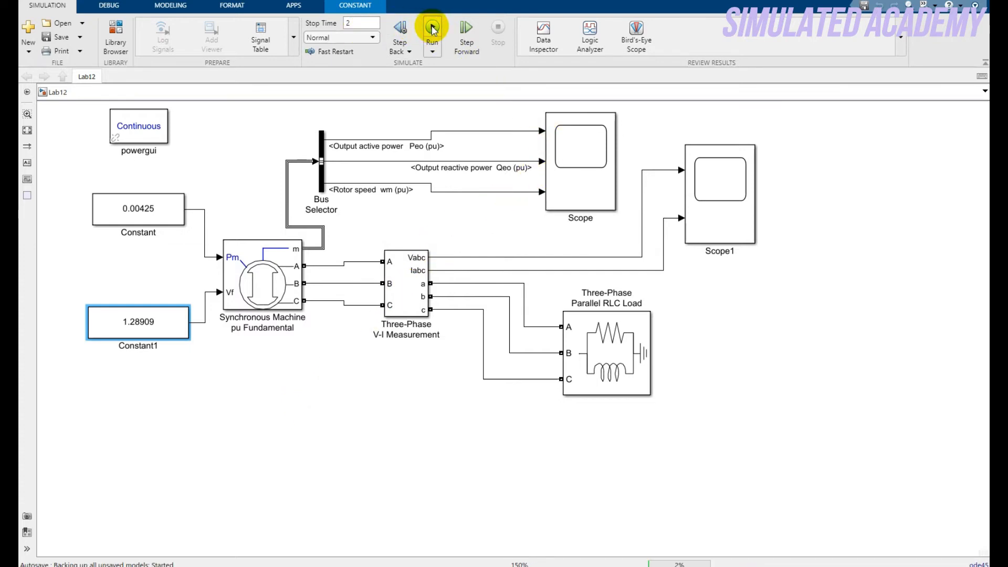
click(432, 28)
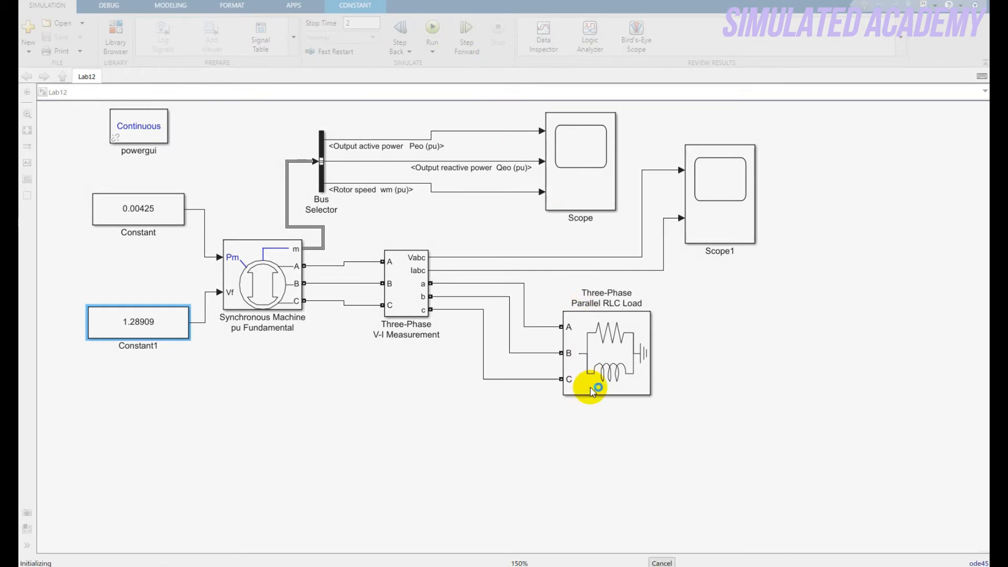
click(432, 27)
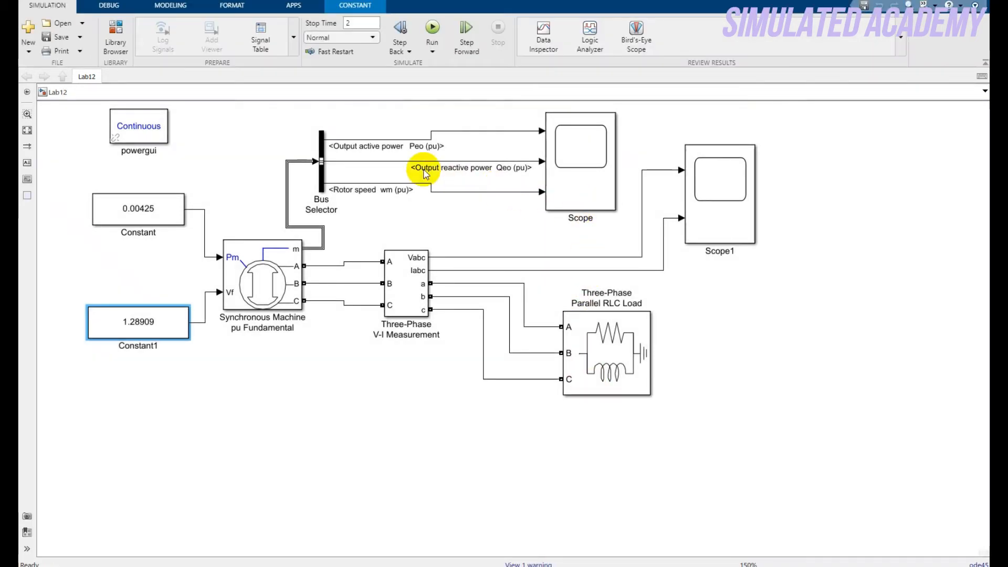
mouse_move(533, 152)
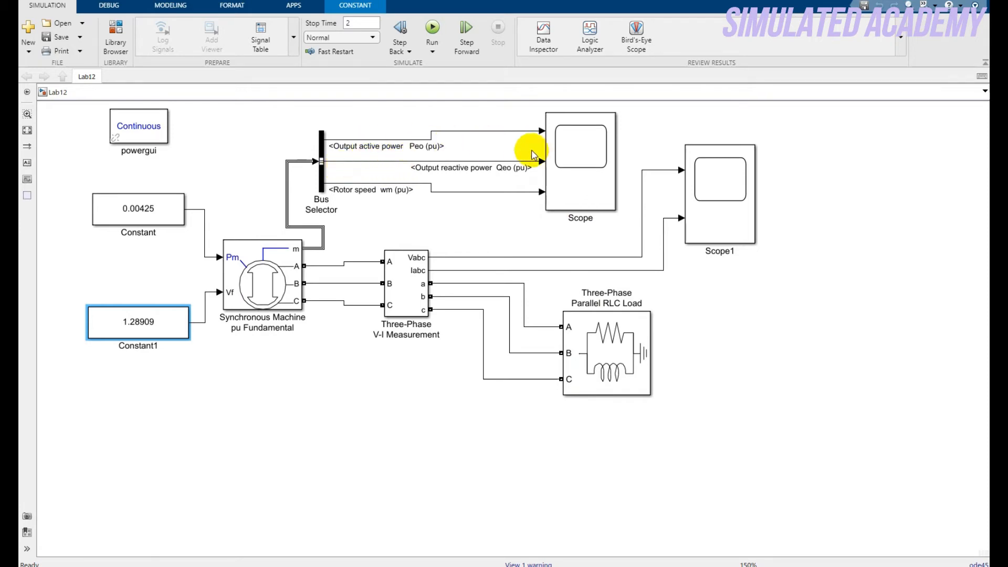
Open the Scope showing active power, reactive power and rotor speed results.
double_click(579, 161)
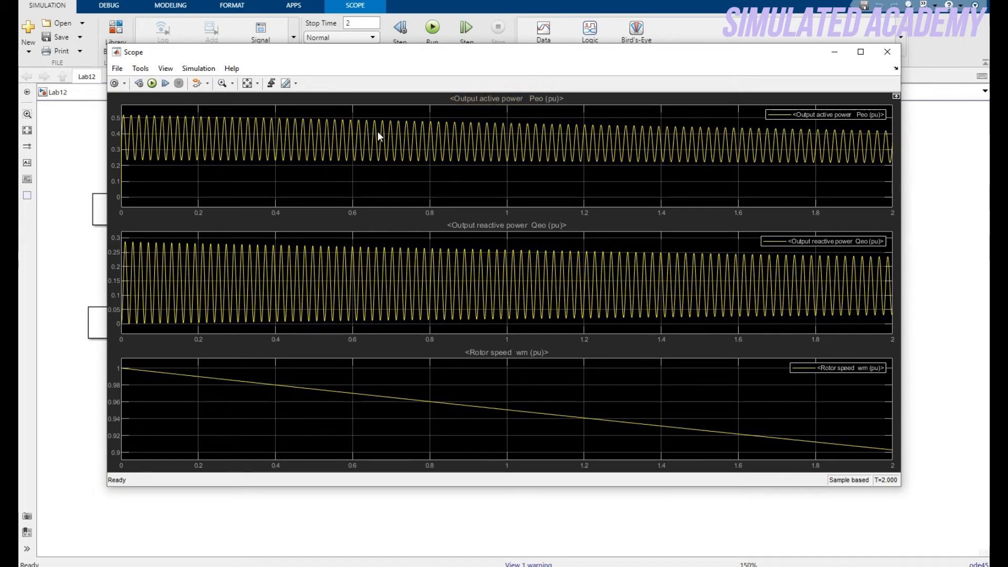
mouse_move(525, 228)
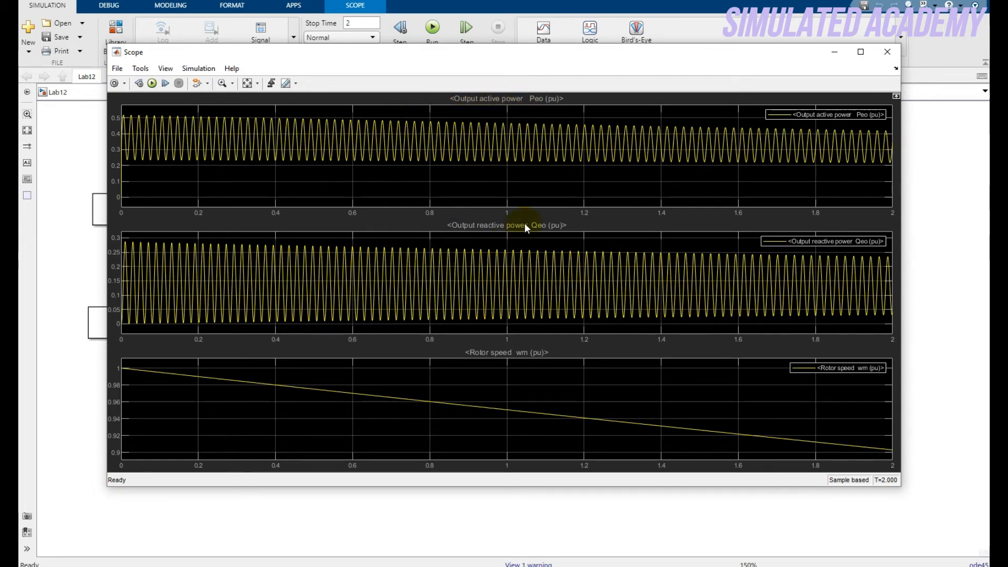
mouse_move(497, 325)
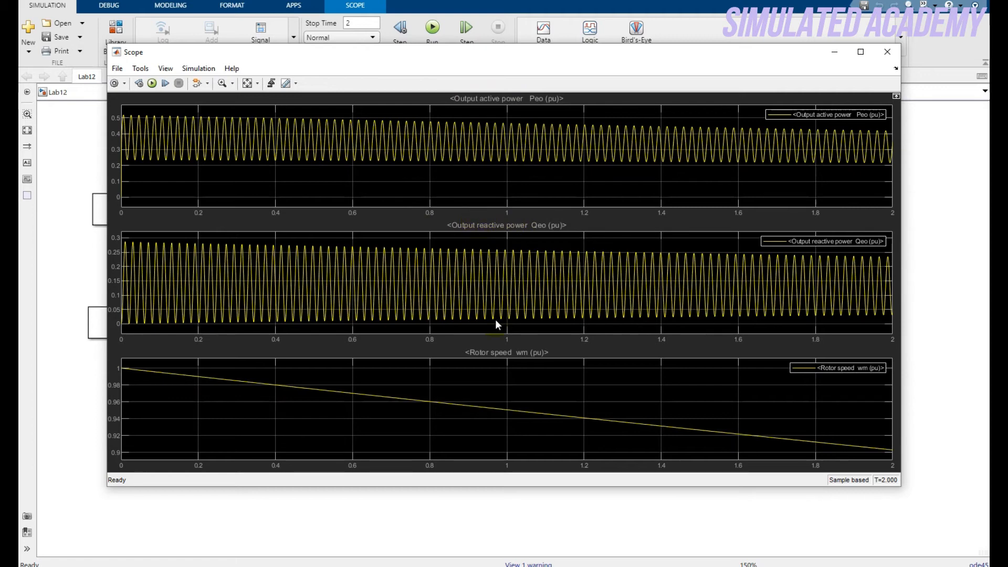
mouse_move(386, 366)
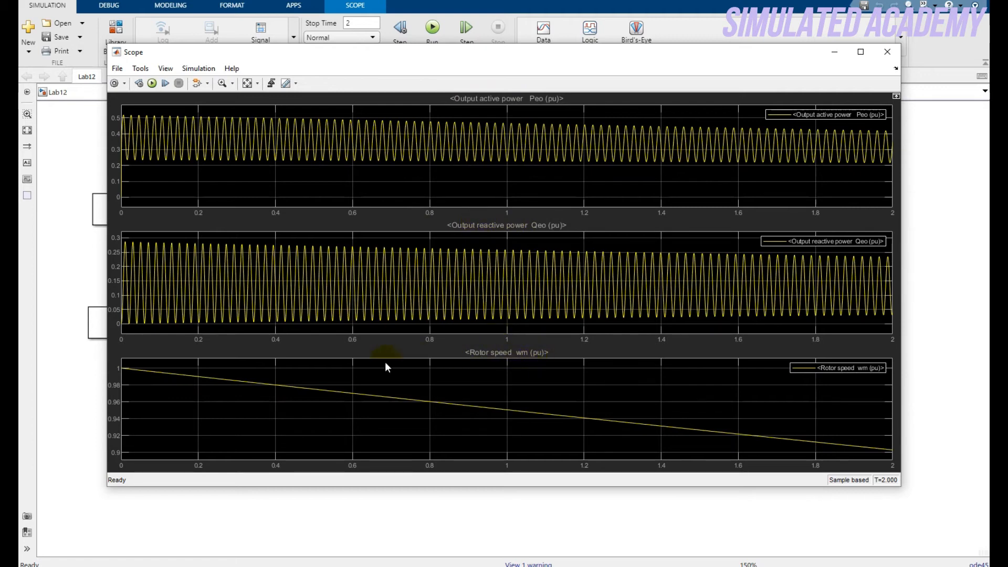
mouse_move(123, 372)
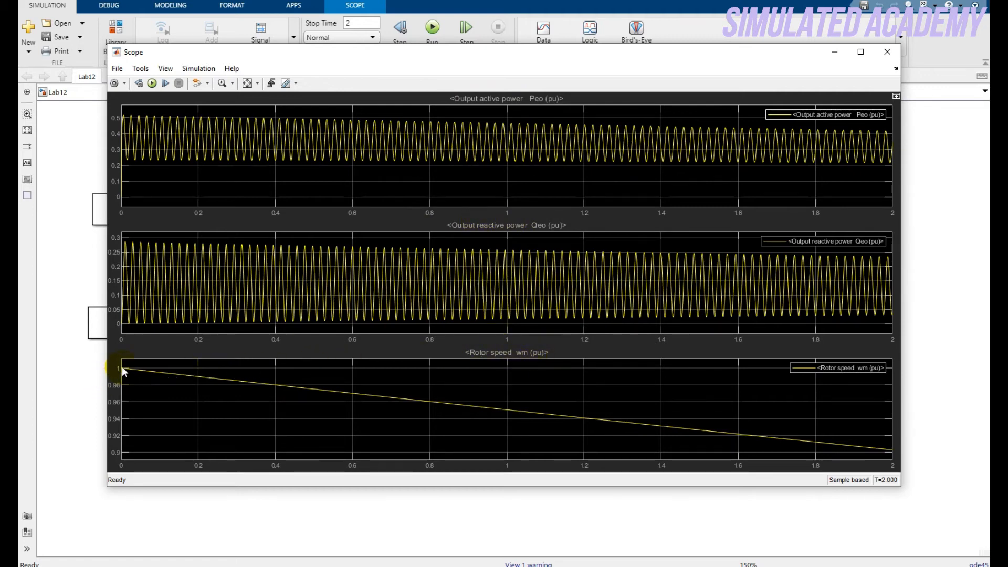
mouse_move(183, 381)
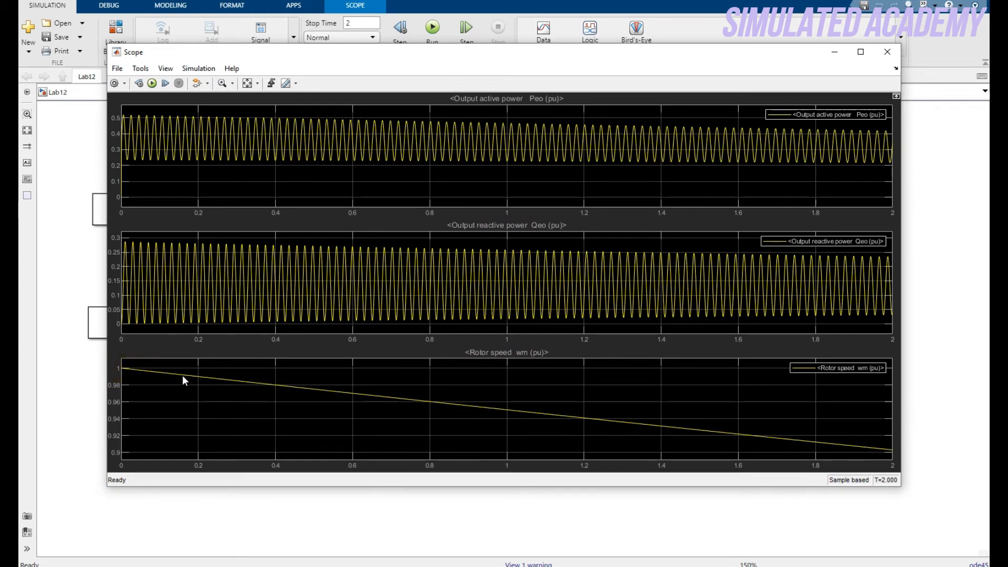
mouse_move(850, 442)
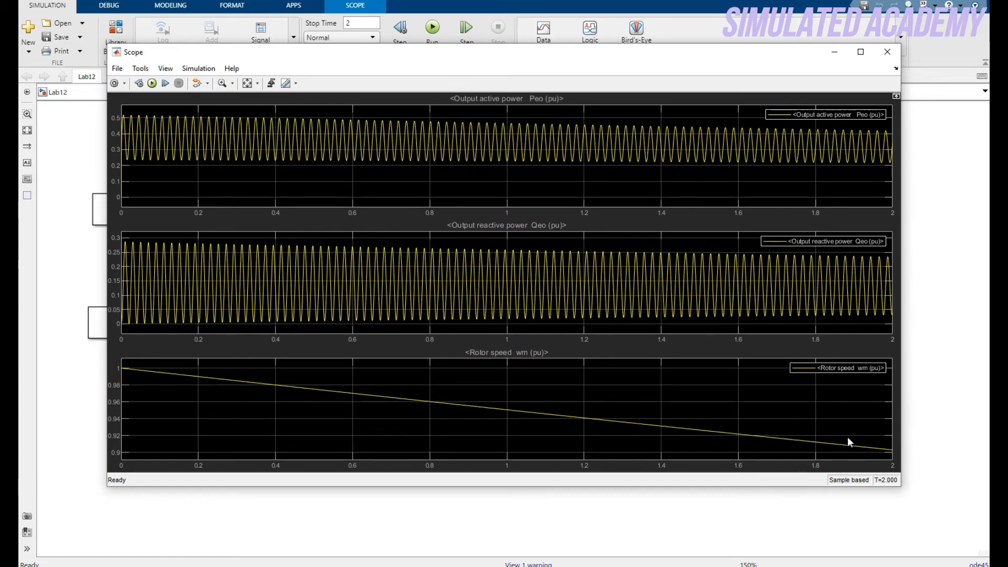
mouse_move(665, 171)
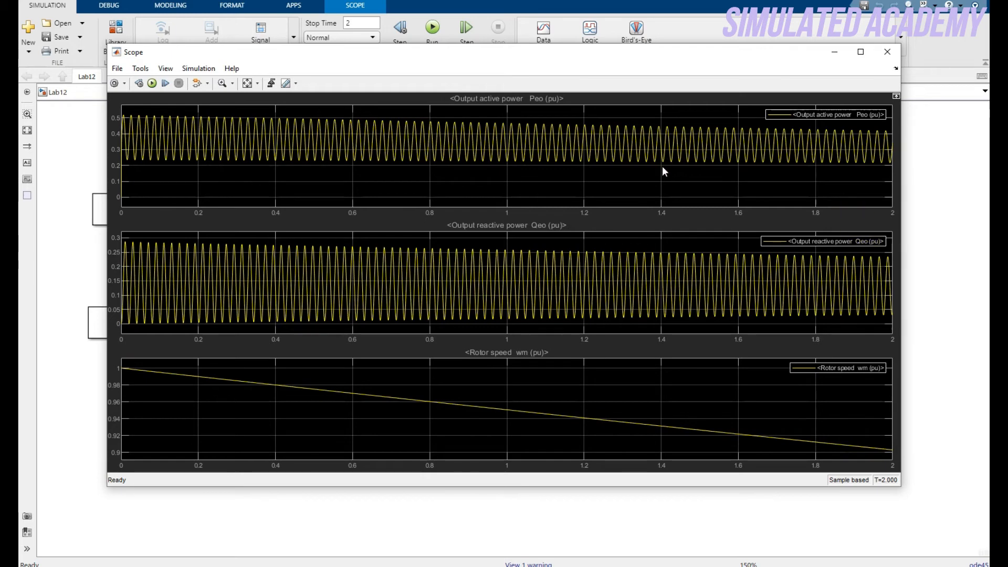
mouse_move(355, 313)
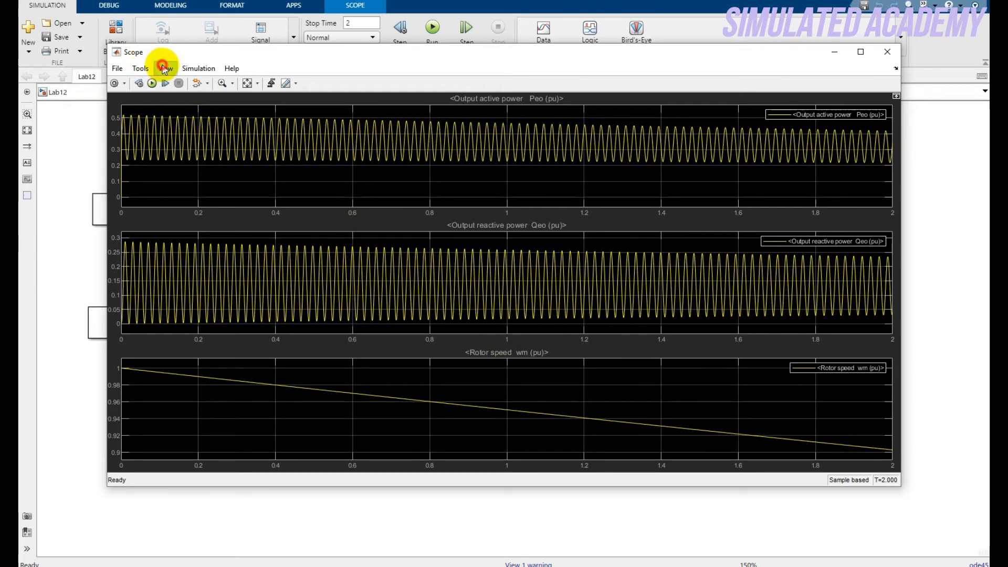
View and dismiss the Scope's configuration properties, then close the Scope window.
click(197, 83)
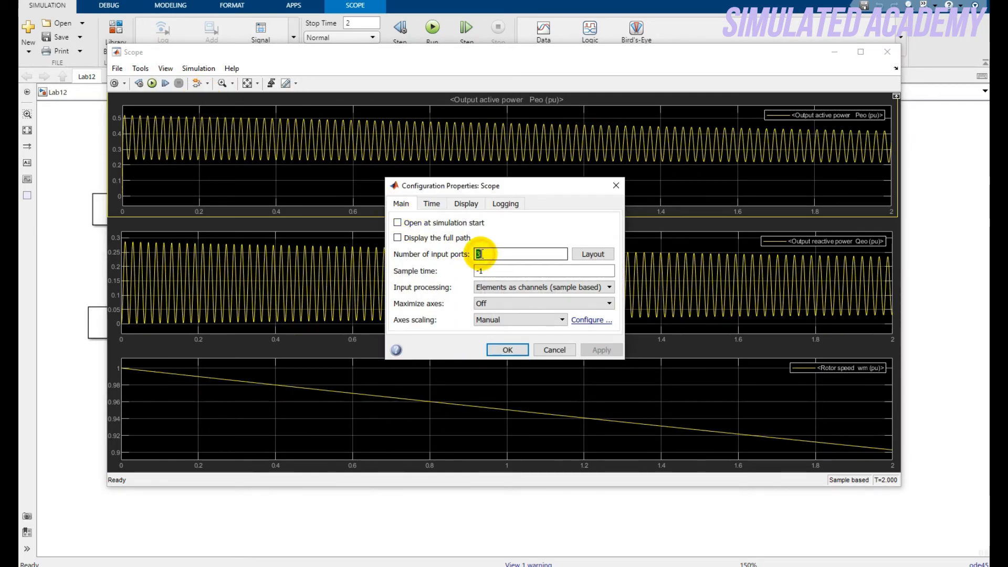
click(592, 254)
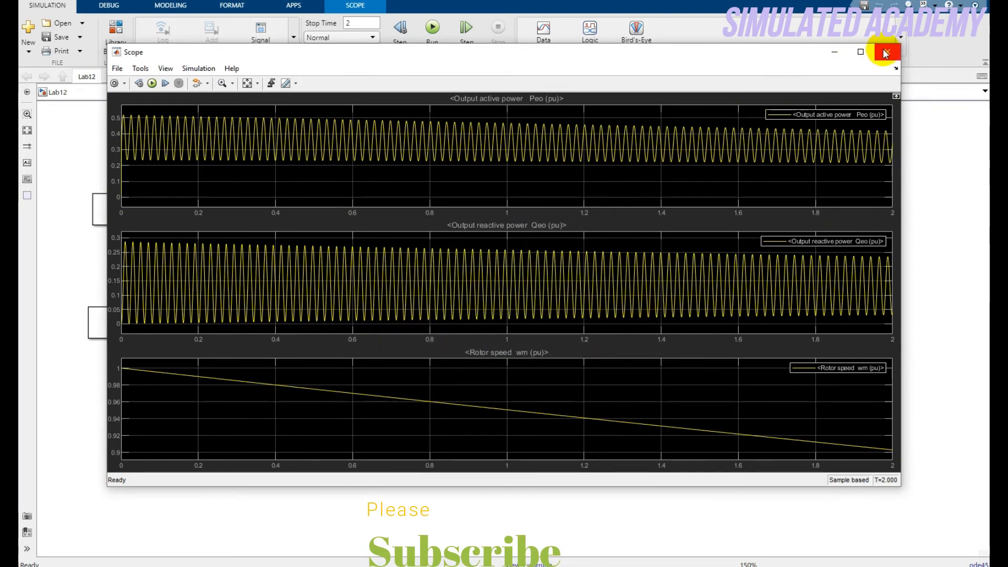
click(885, 52)
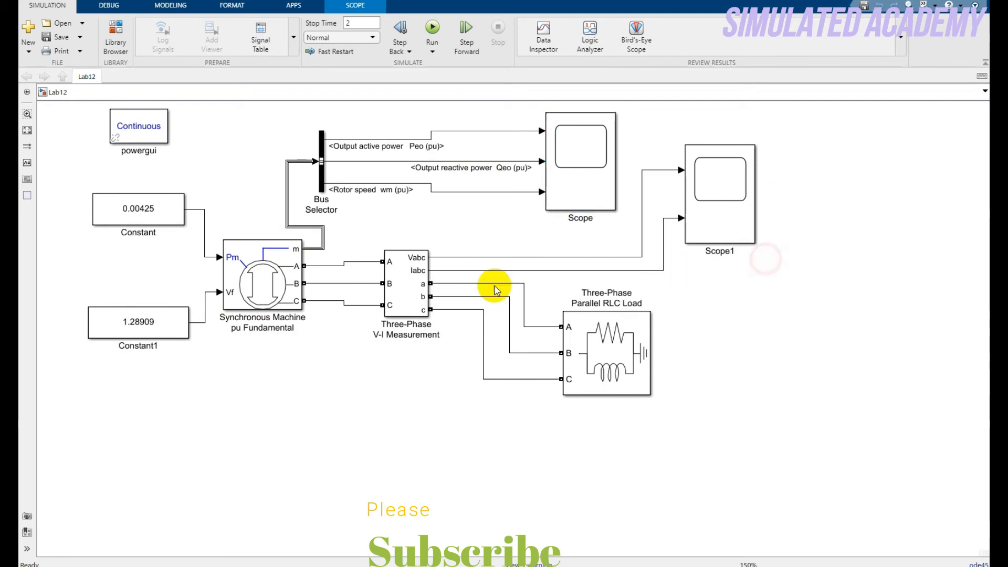
mouse_move(596, 247)
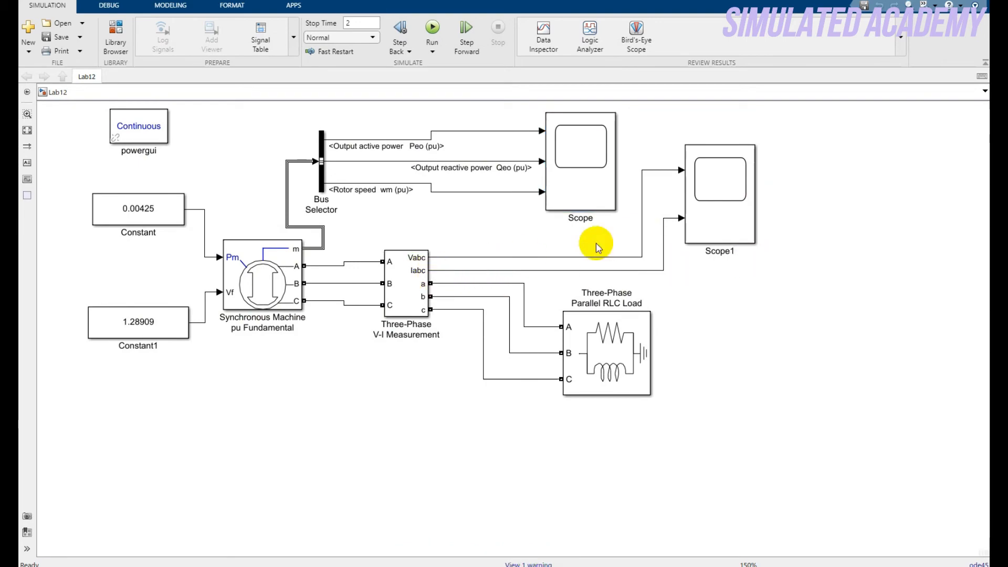
double_click(718, 193)
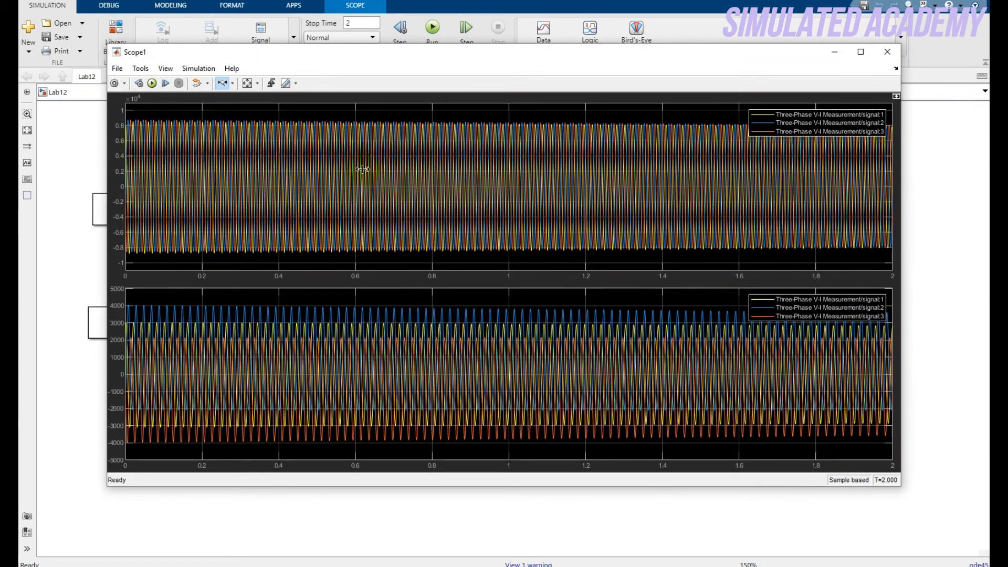
mouse_move(233, 158)
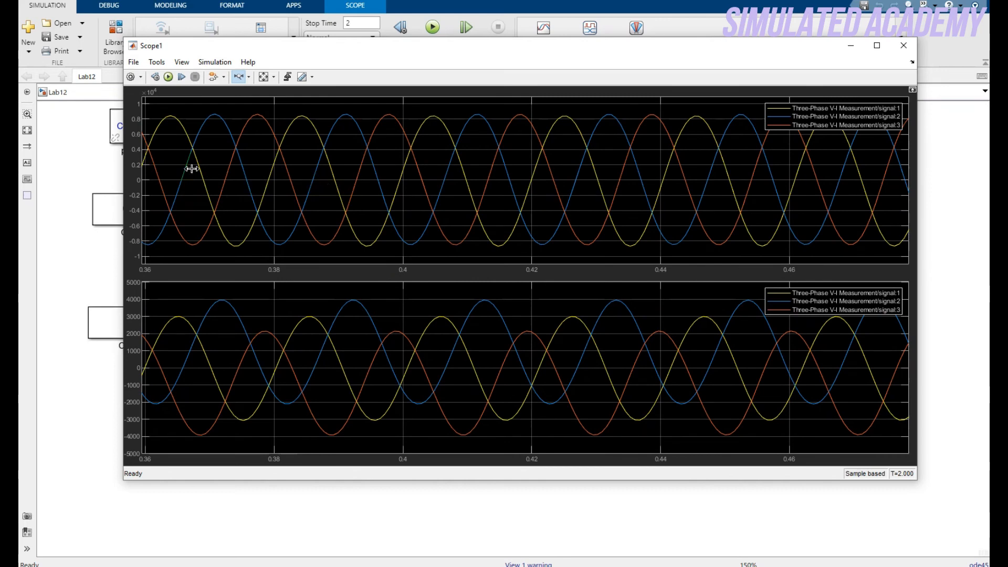
mouse_move(161, 126)
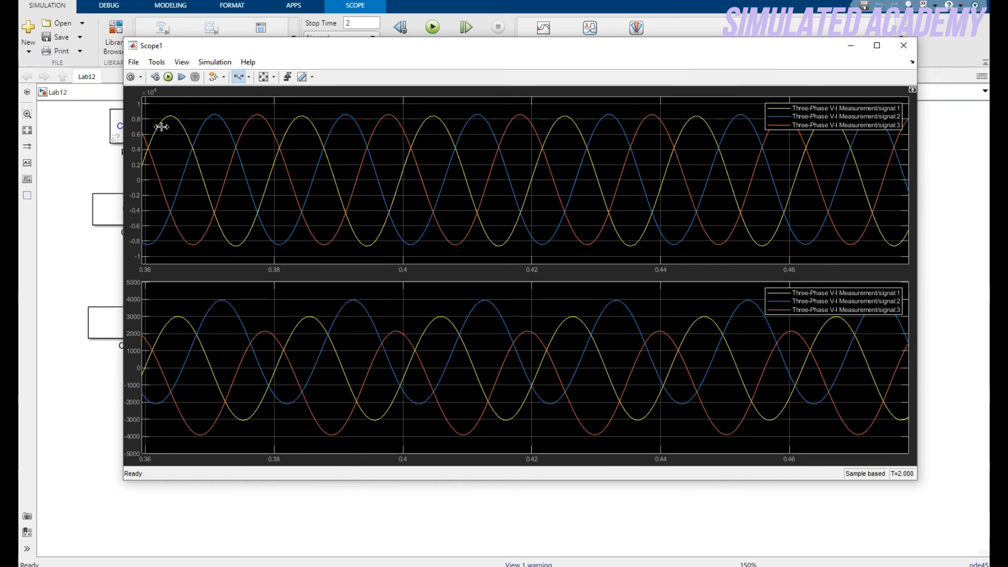
mouse_move(168, 116)
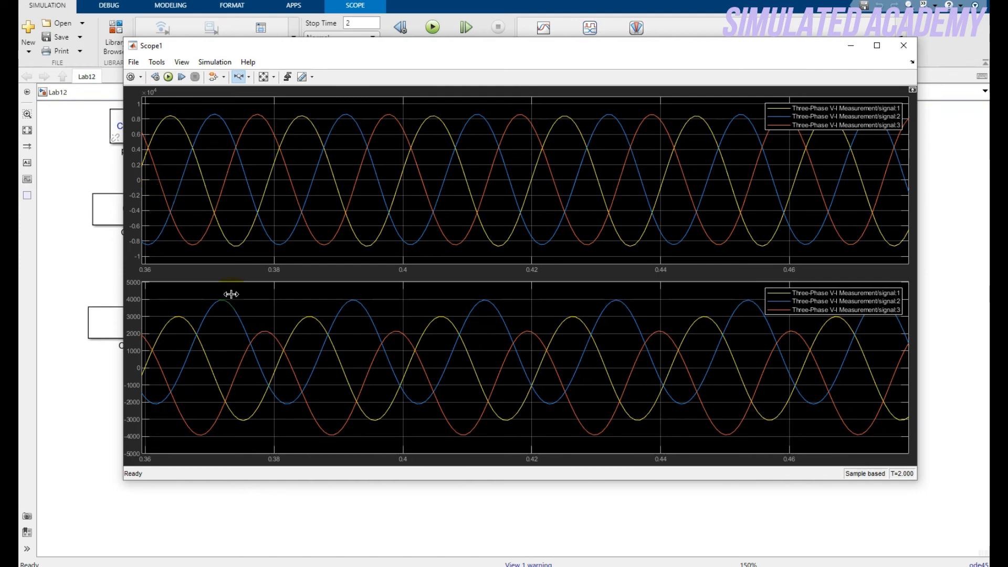
mouse_move(910, 78)
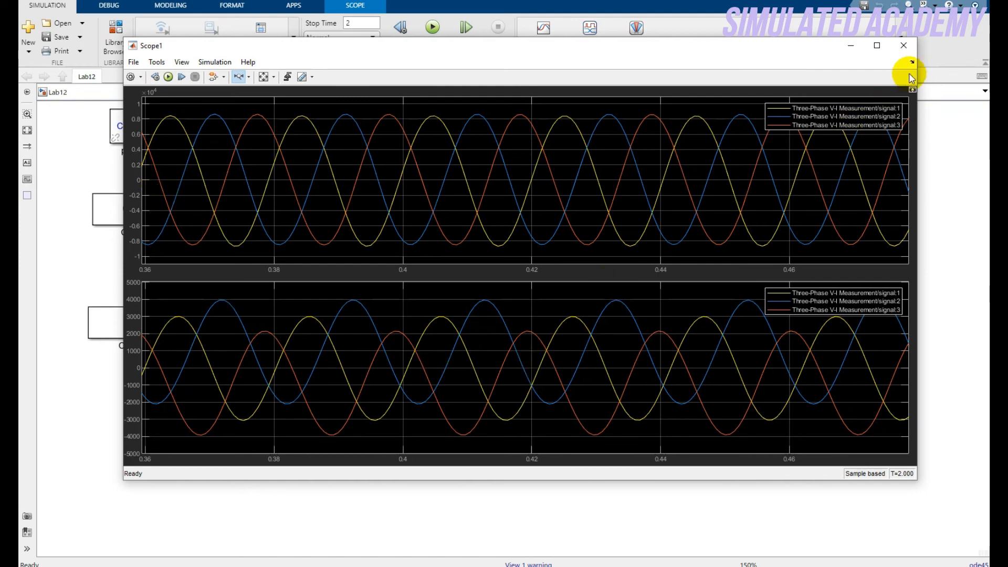
click(904, 45)
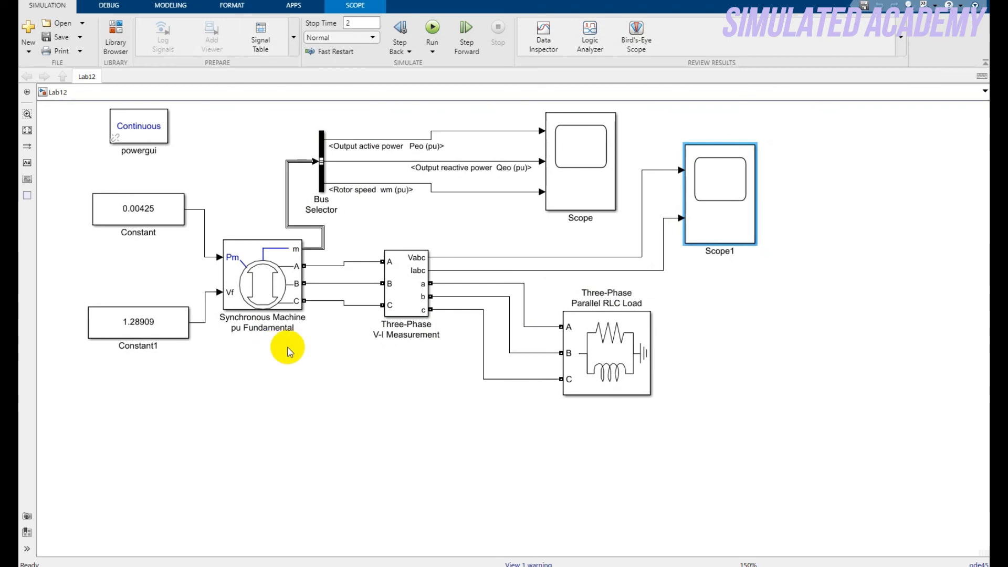